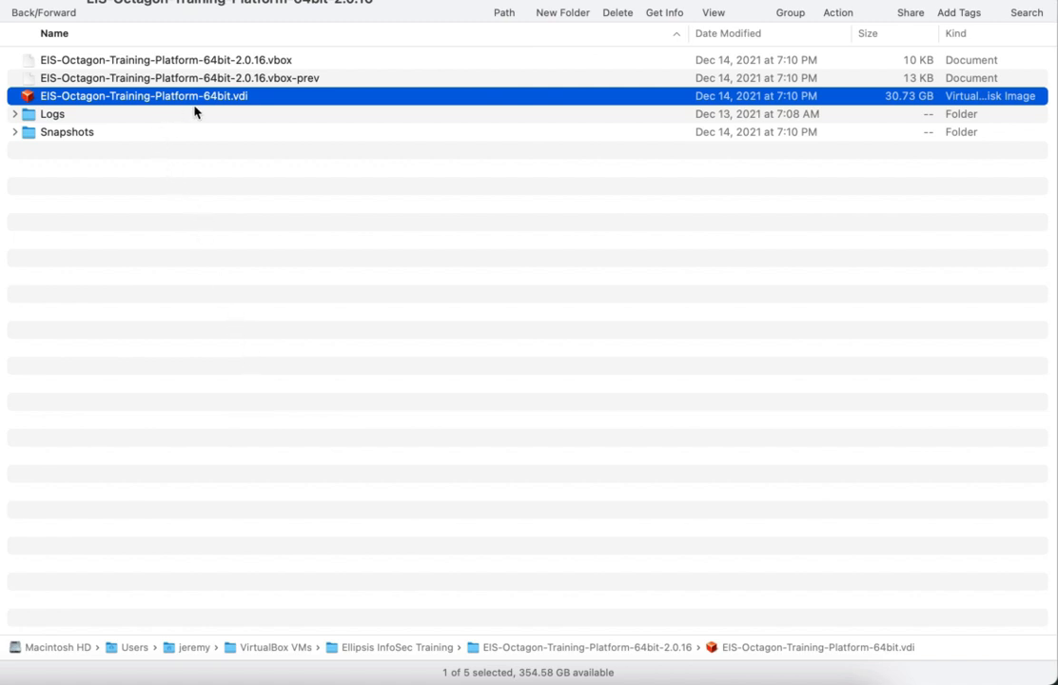
{"action": "mouse_move", "coordinate": [207, 209]}
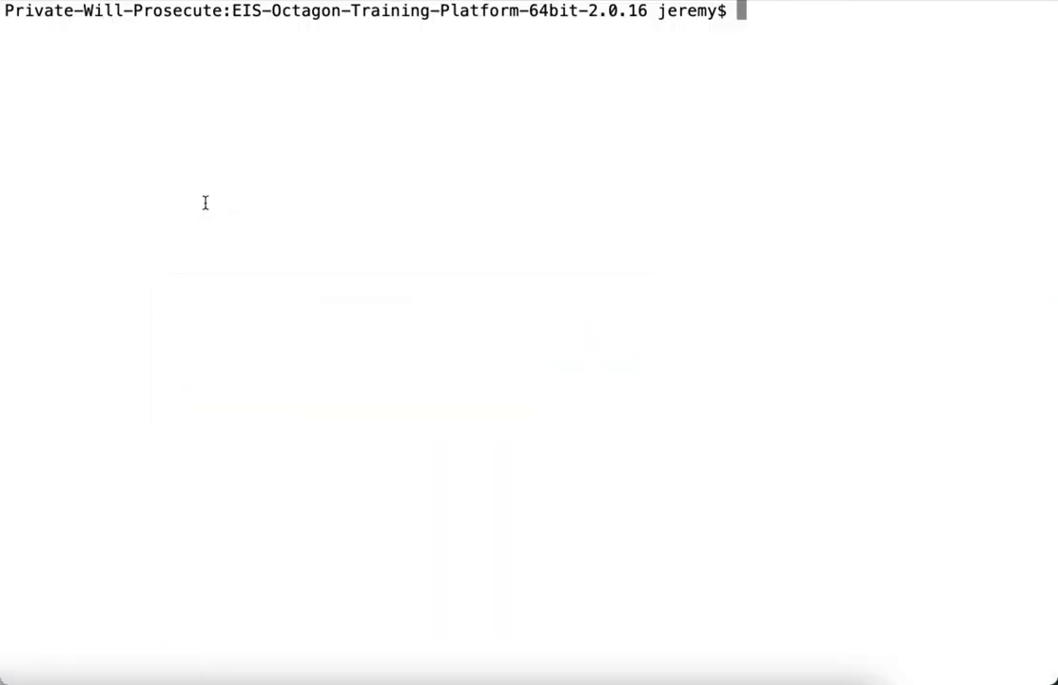
{"action": "type", "text": "VBo"}
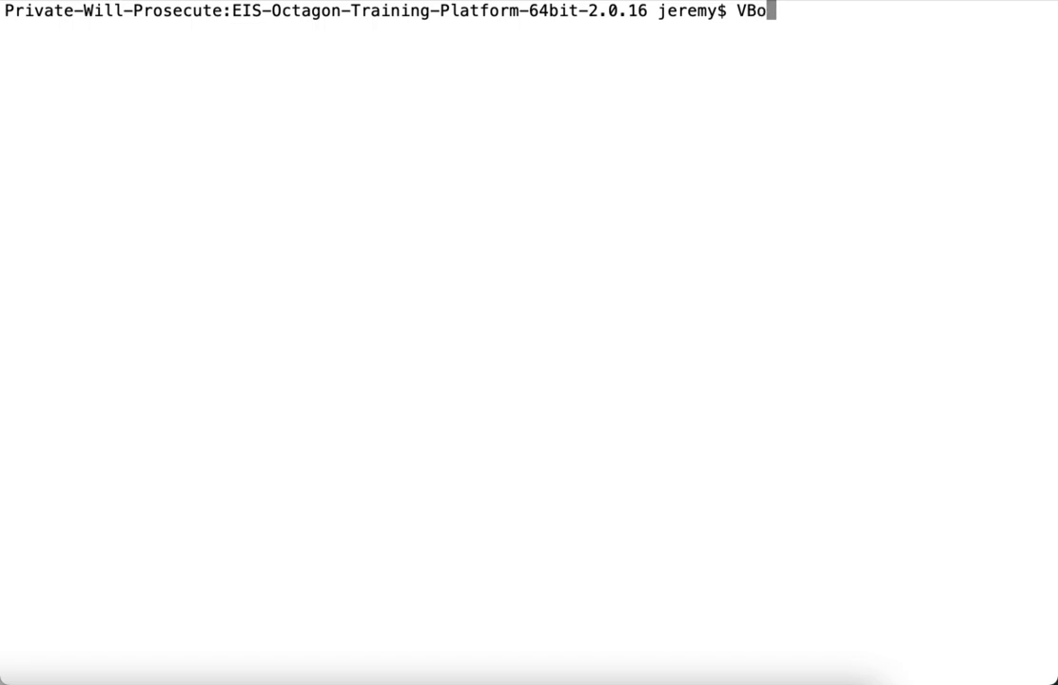
{"action": "type", "text": "xManage"}
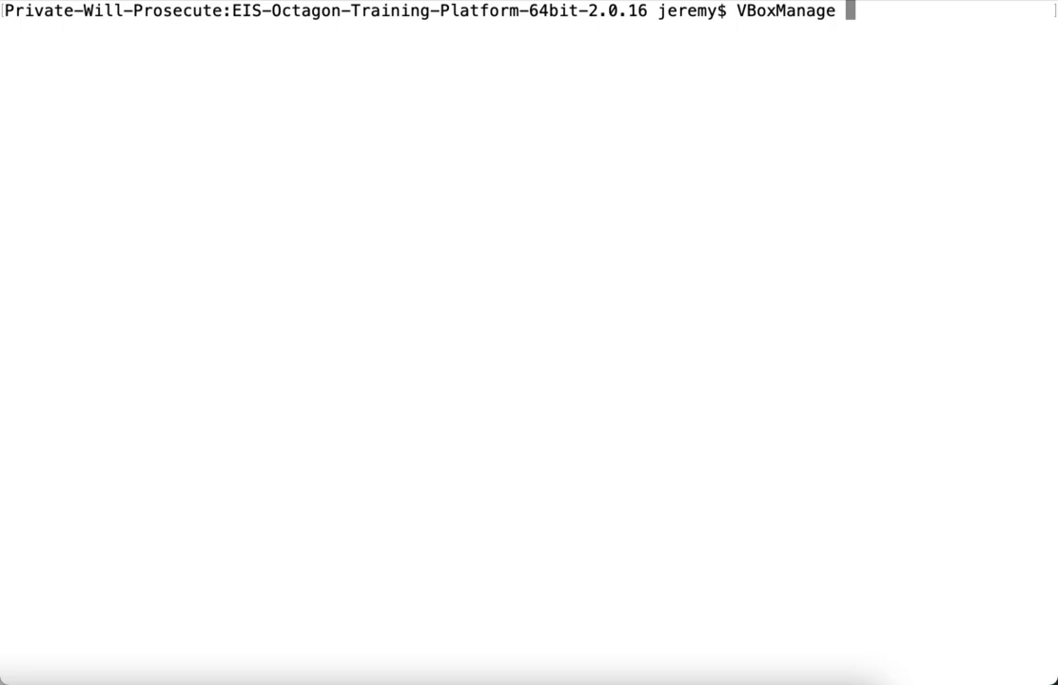
{"action": "type", "text": "cloneme"}
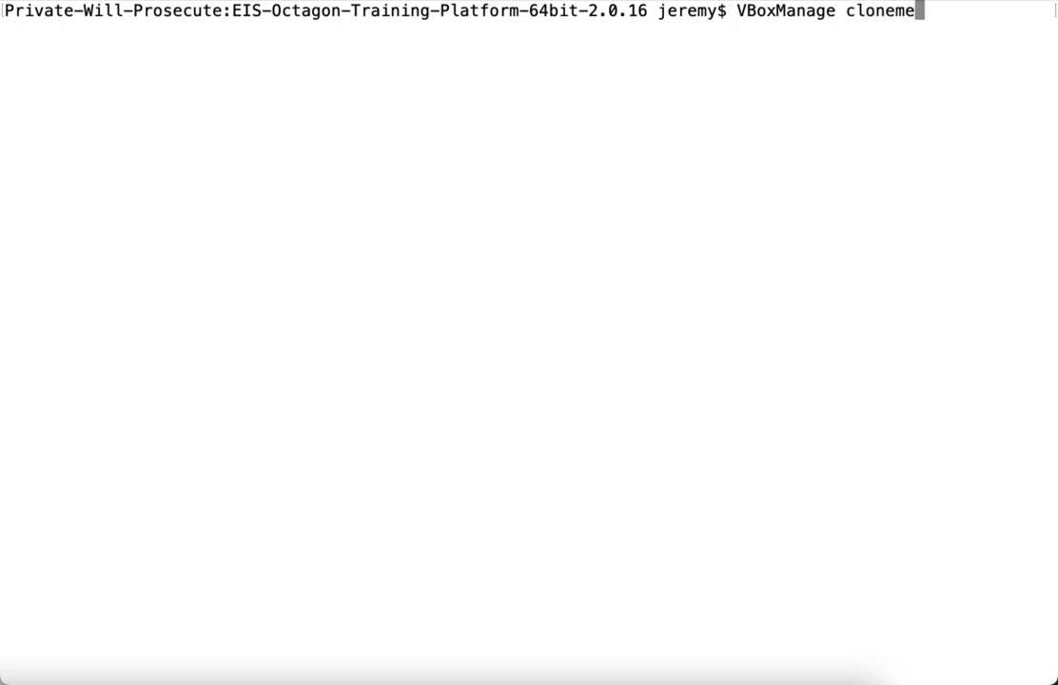
{"action": "type", "text": "dium"}
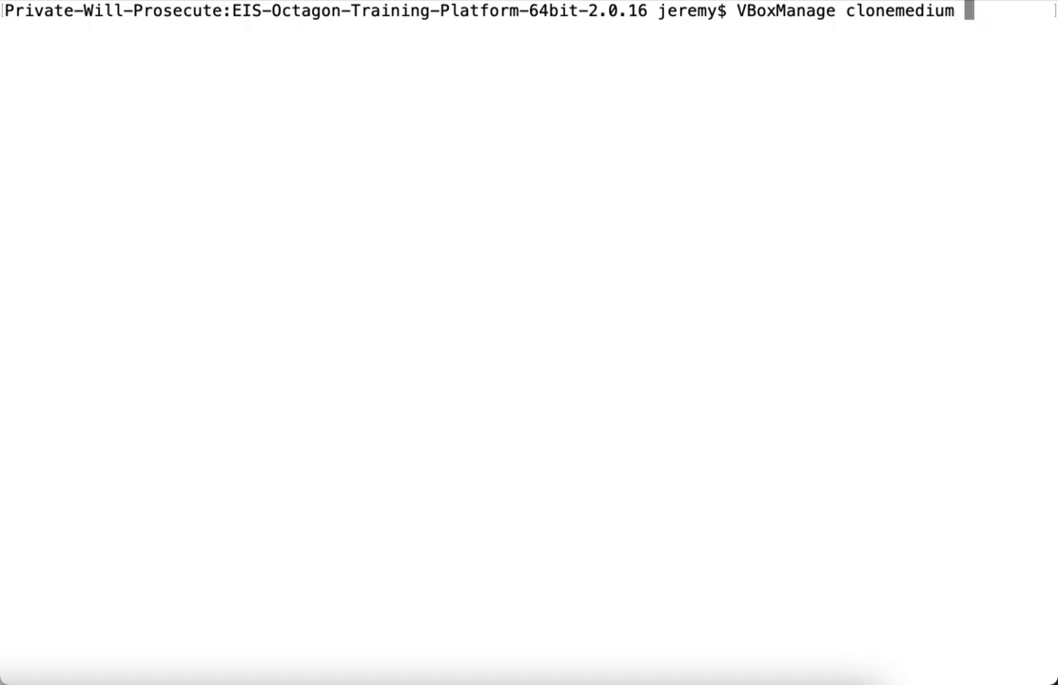
{"action": "type", "text": "EIS-Octagon-Training-Platform-64bit"}
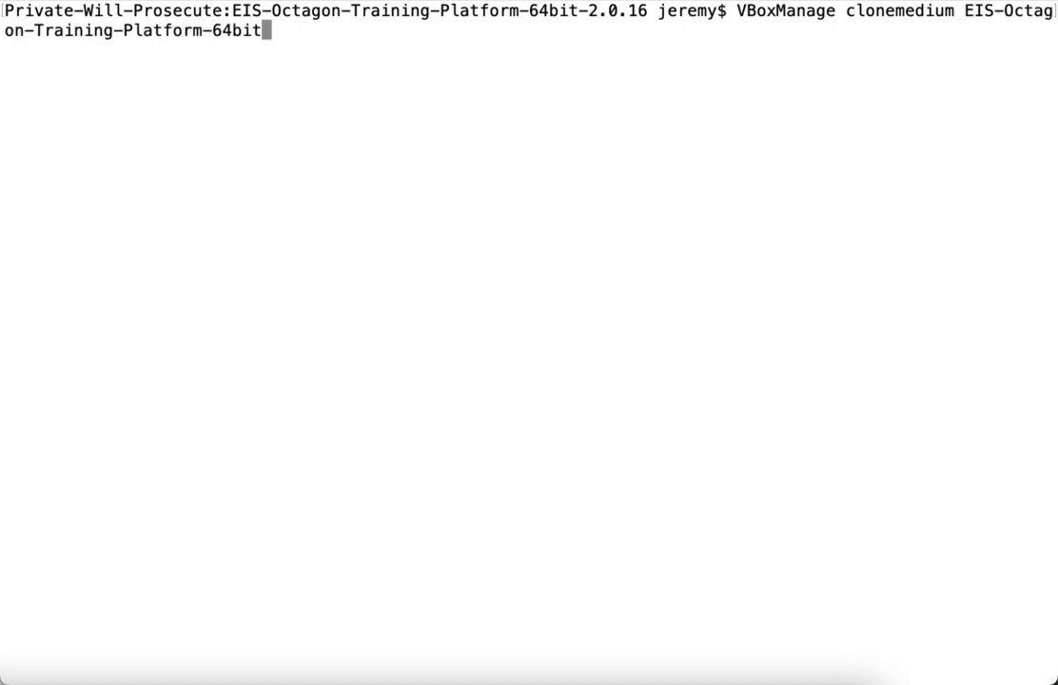
{"action": "type", "text": ".vdi"}
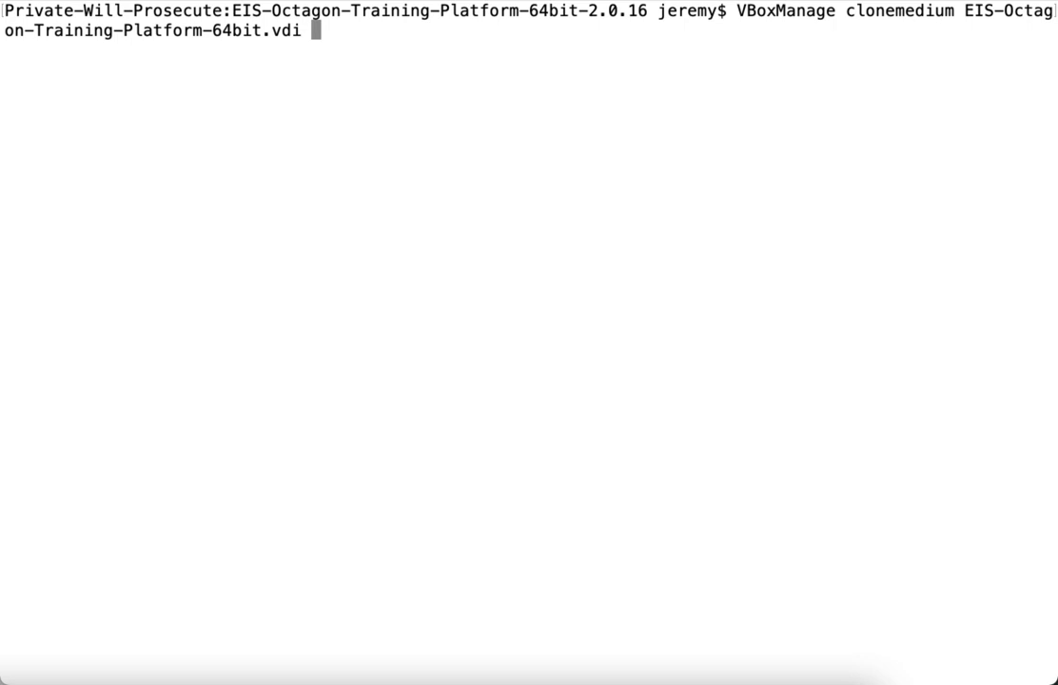
{"action": "type", "text": "E"}
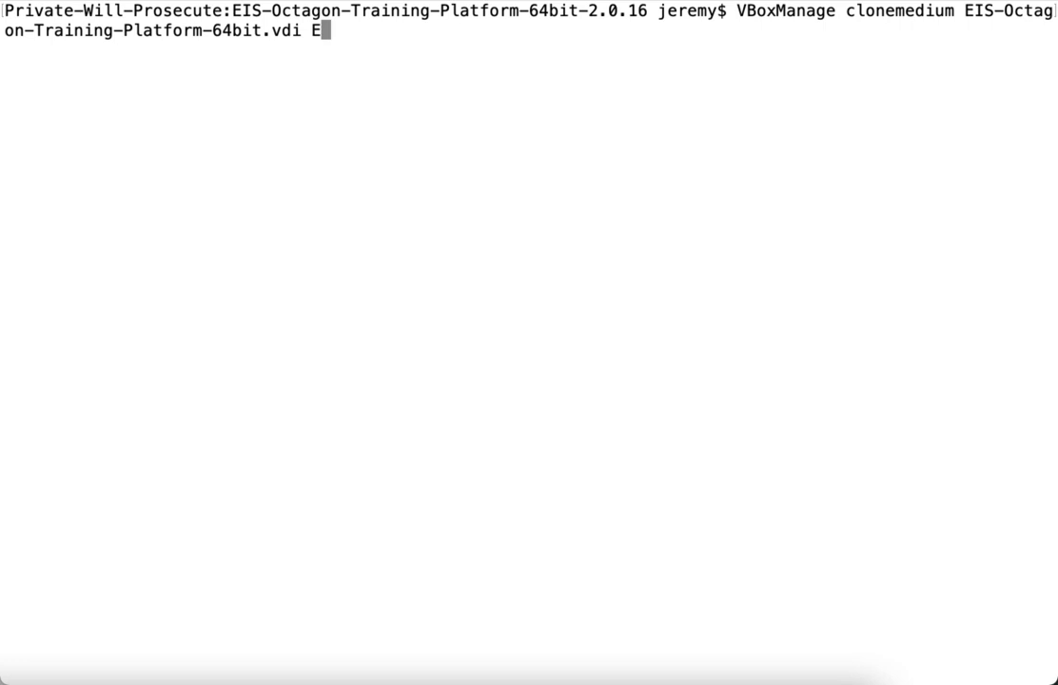
{"action": "type", "text": "IS-Octagon-Training-Platform-64bit."}
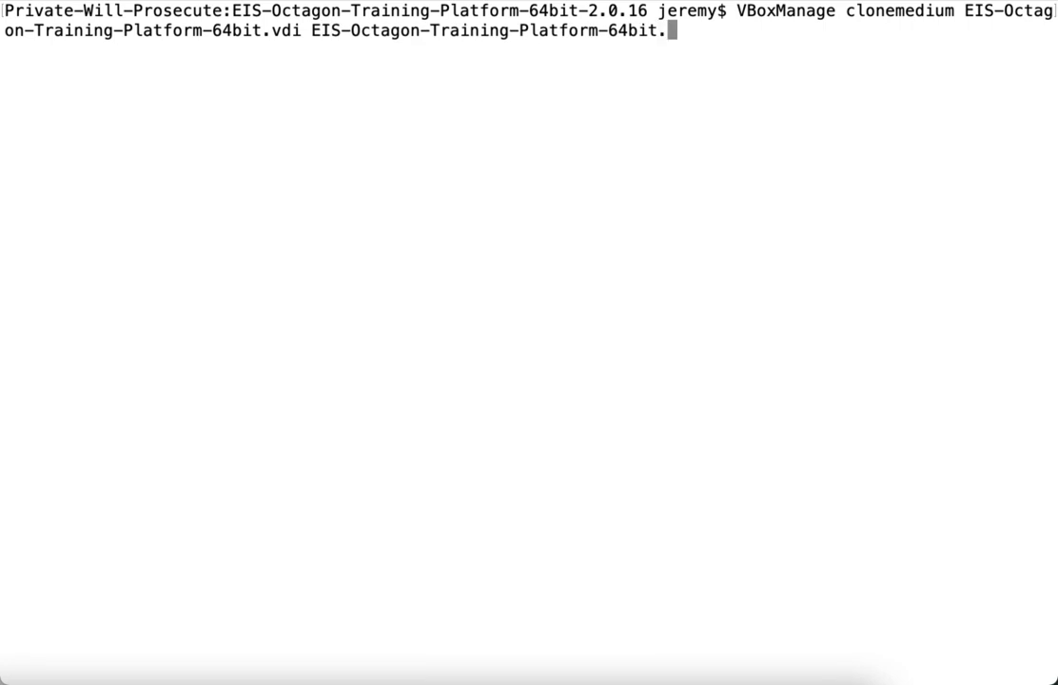
{"action": "type", "text": "v"}
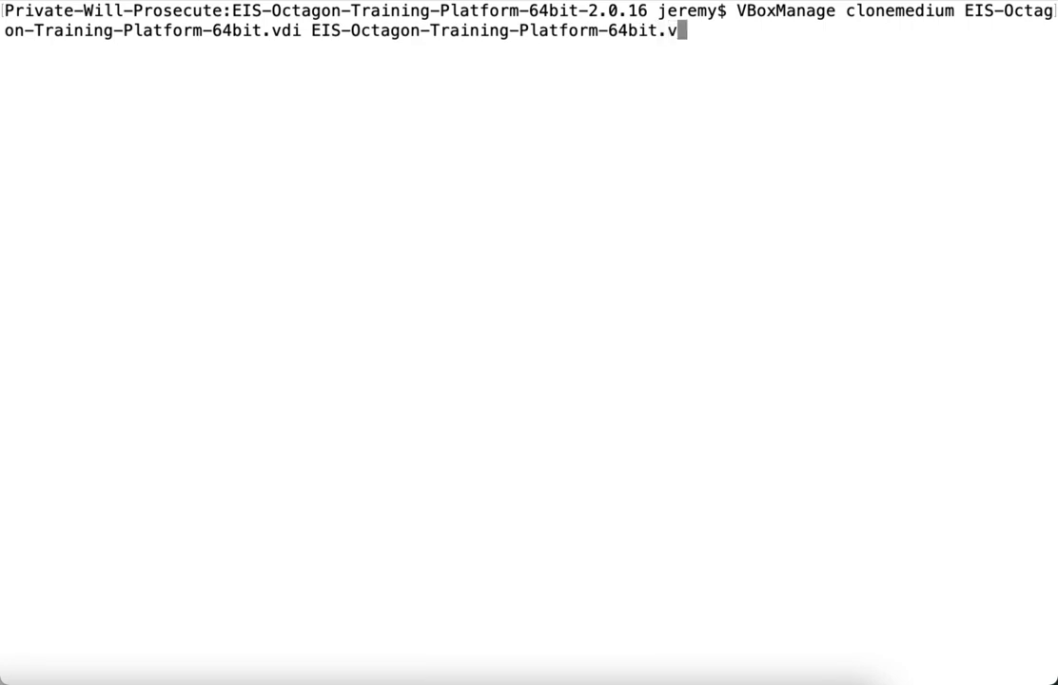
{"action": "type", "text": "mdk"}
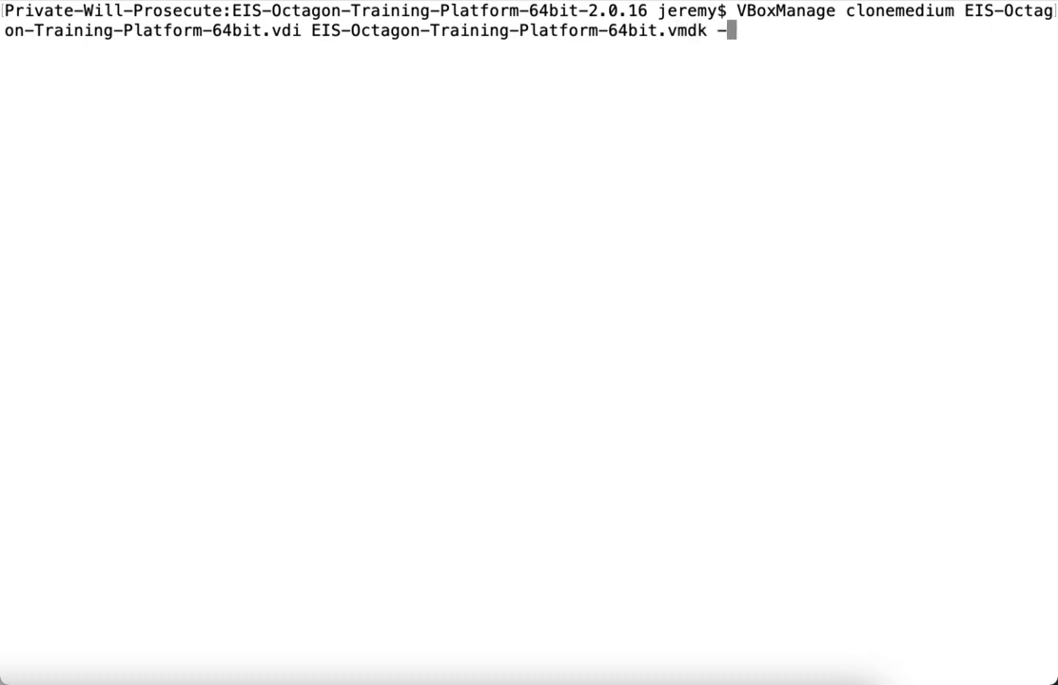
{"action": "type", "text": "-format"}
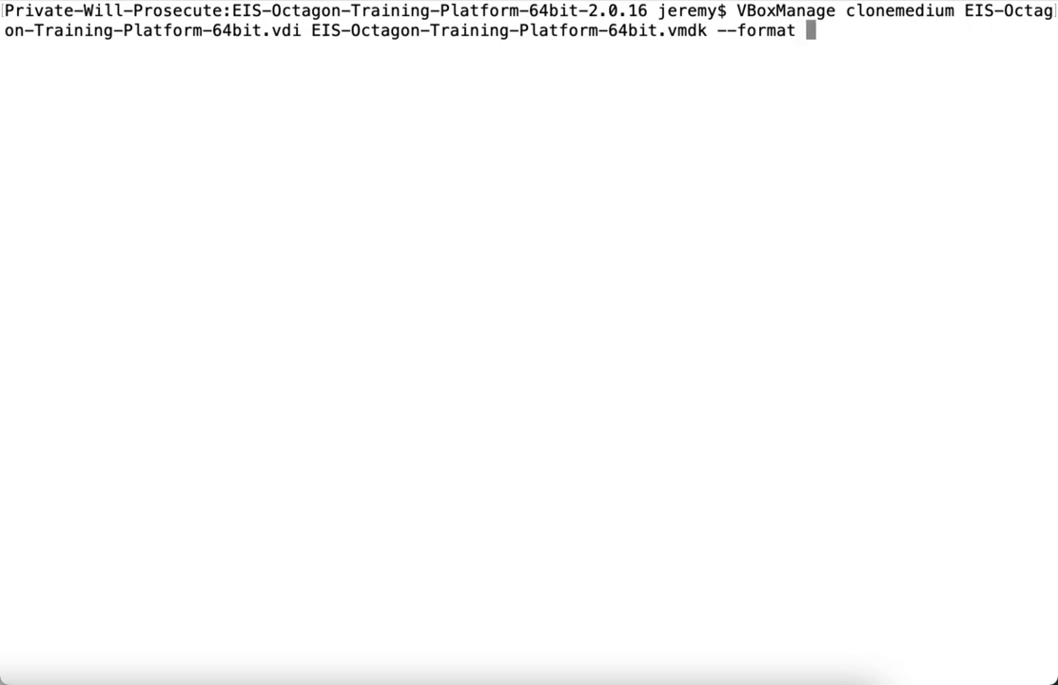
{"action": "type", "text": "VM"}
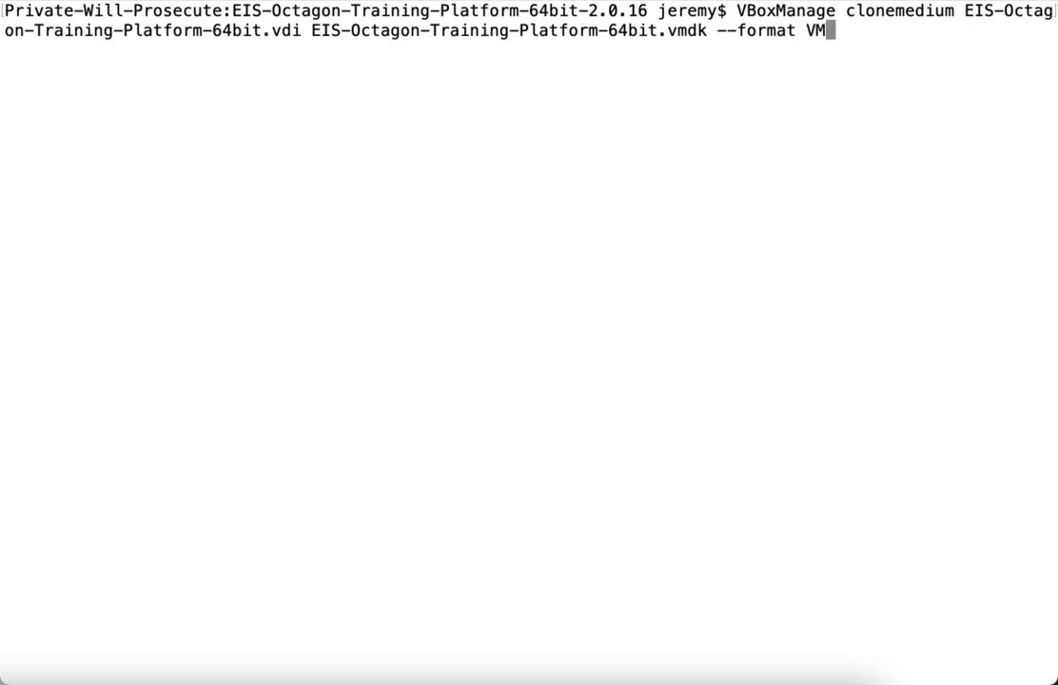
{"action": "type", "text": "DK"}
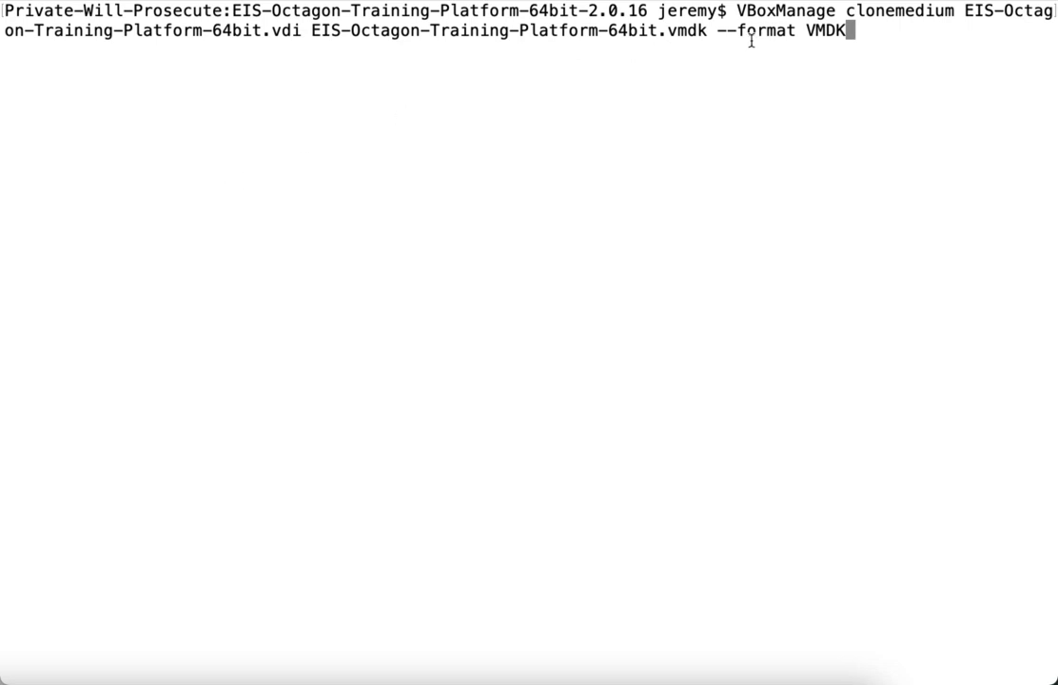
{"action": "mouse_move", "coordinate": [720, 30]}
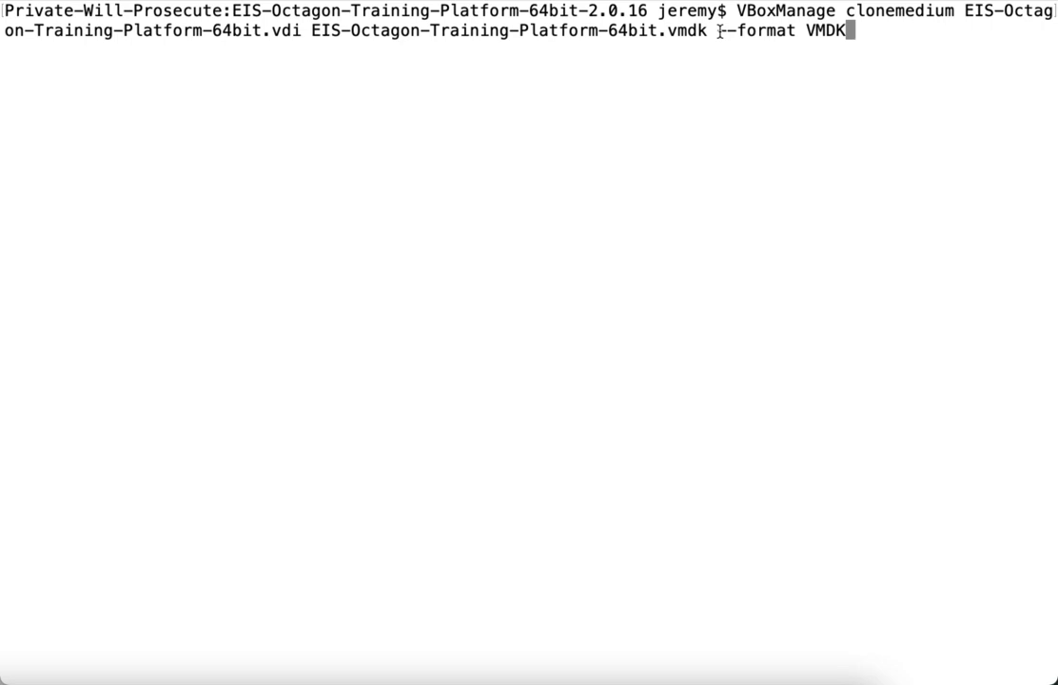
{"action": "mouse_move", "coordinate": [809, 28]}
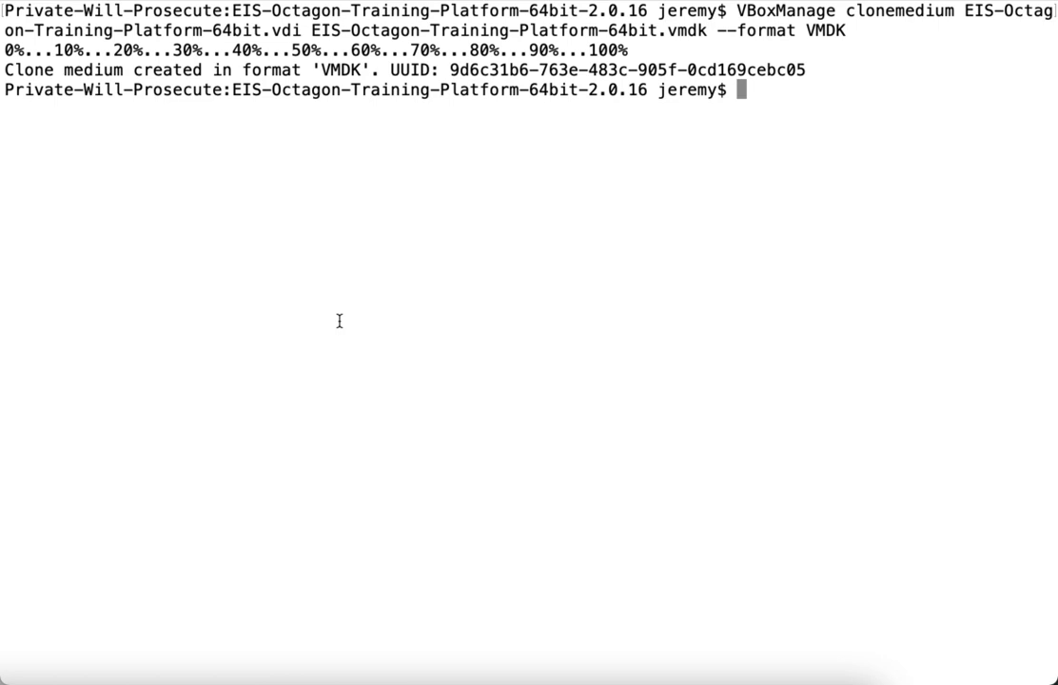
{"action": "mouse_move", "coordinate": [447, 67]}
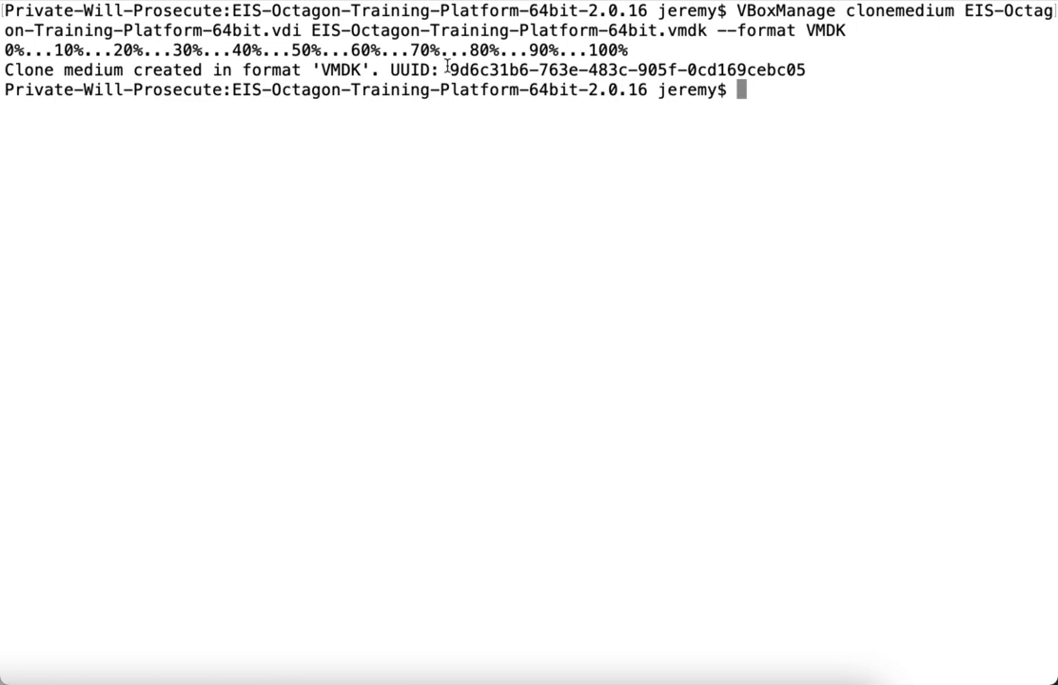
{"action": "type", "text": "ls"}
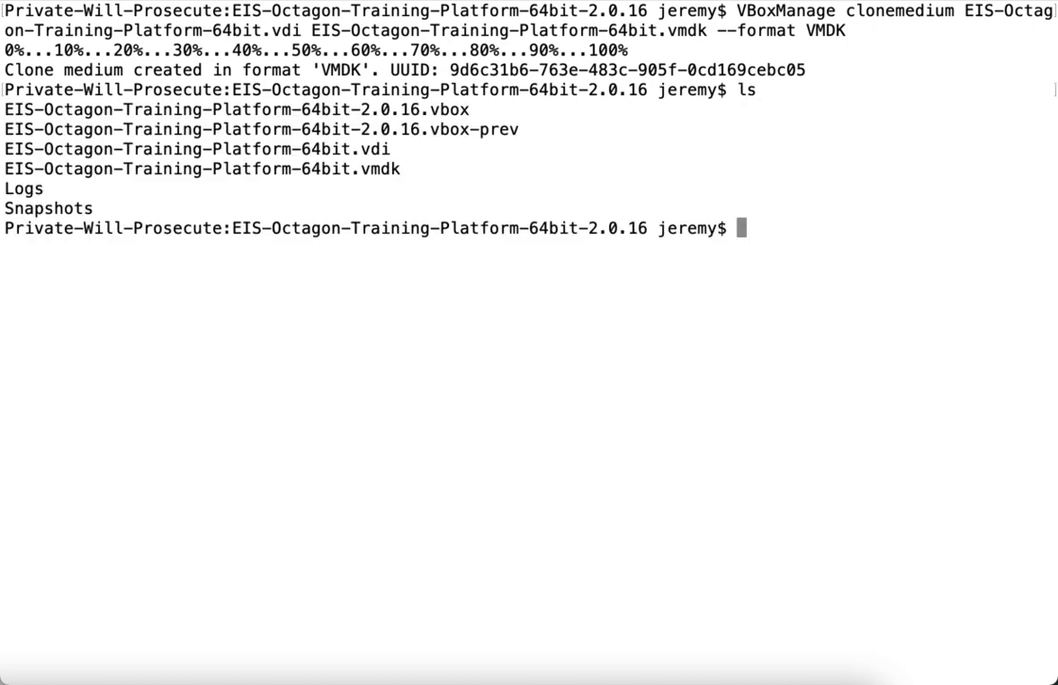